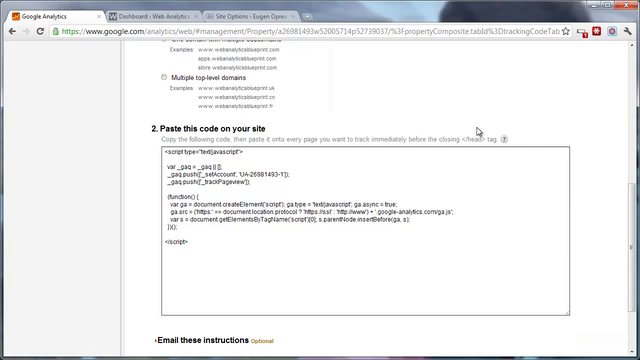
mouse_move(361, 238)
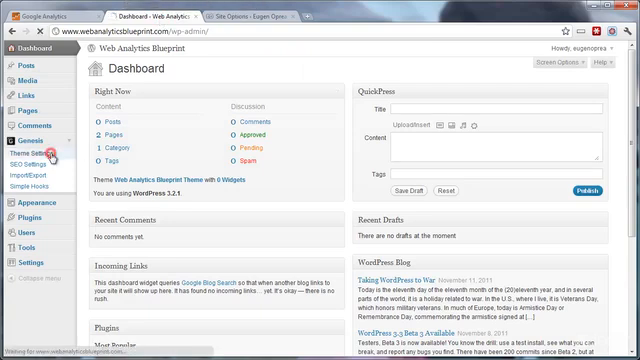
Save Genesis Theme Settings with the Analytics snippet in the wp_head scripts box.
click(40, 137)
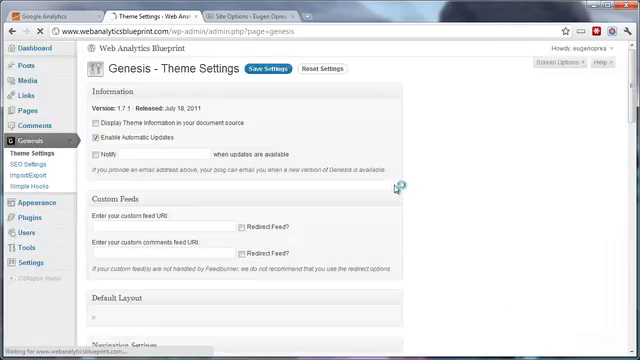
scroll(down, 3)
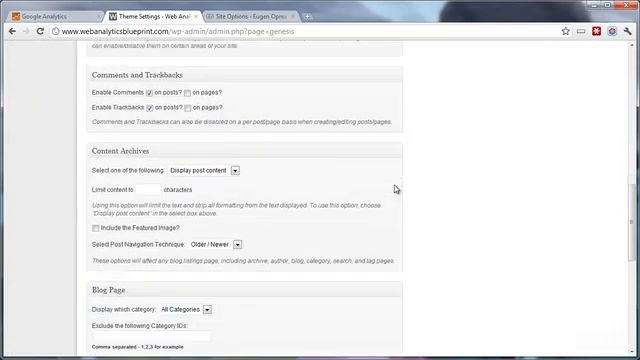
scroll(down, 3)
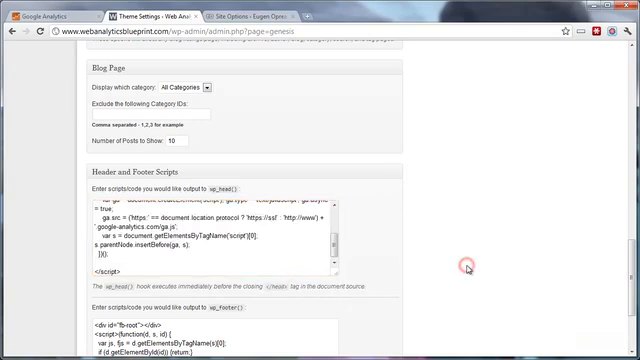
scroll(down, 3)
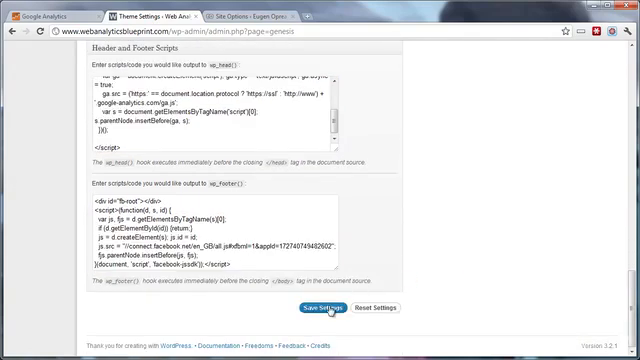
click(319, 308)
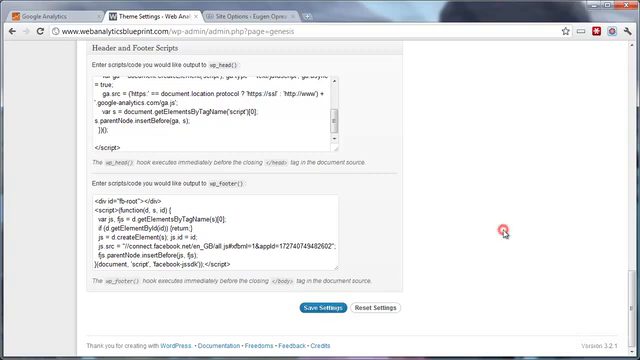
scroll(up, 3)
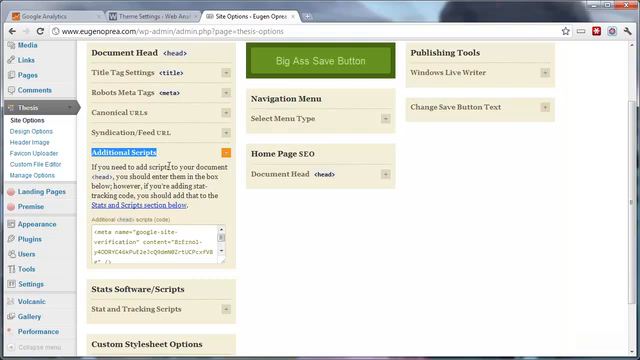
mouse_move(263, 257)
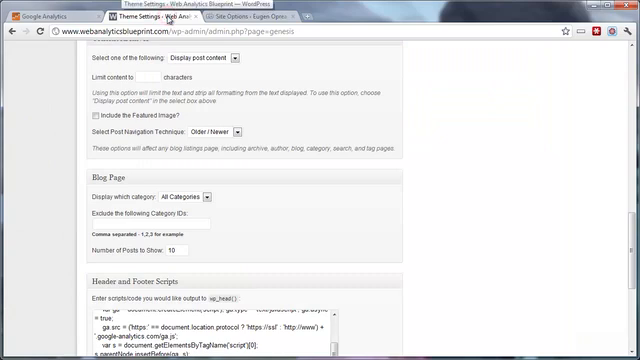
Open the Appearance > Editor theme file editor on the Twenty Eleven header template.
scroll(up, 3)
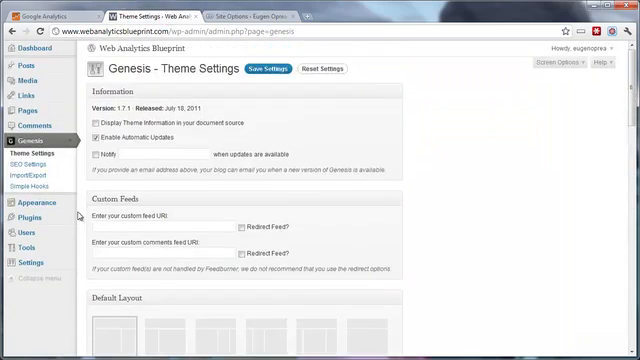
click(35, 212)
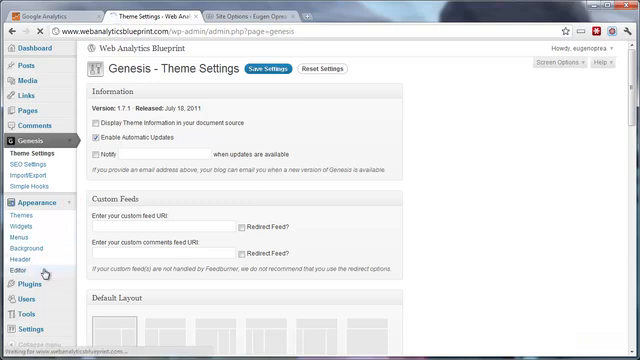
click(30, 273)
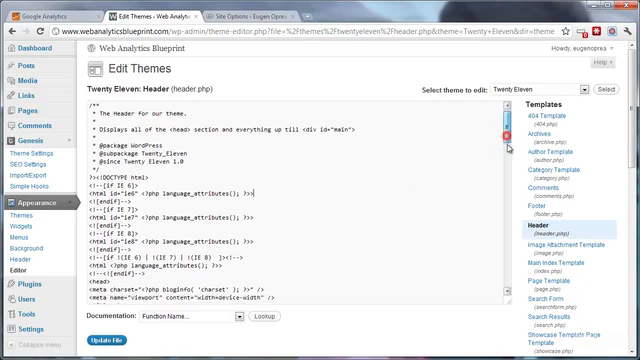
Place the Analytics script in header.php just above </header>, highlighting the closing tag.
scroll(down, 3)
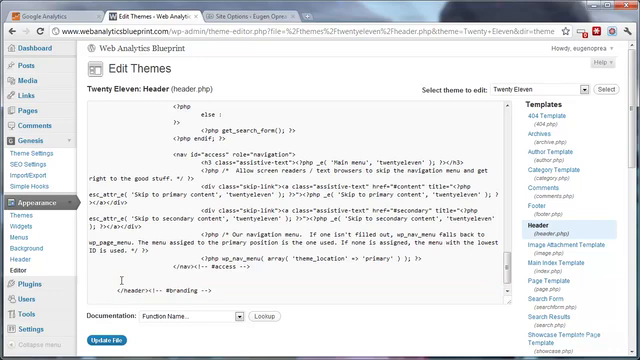
scroll(down, 3)
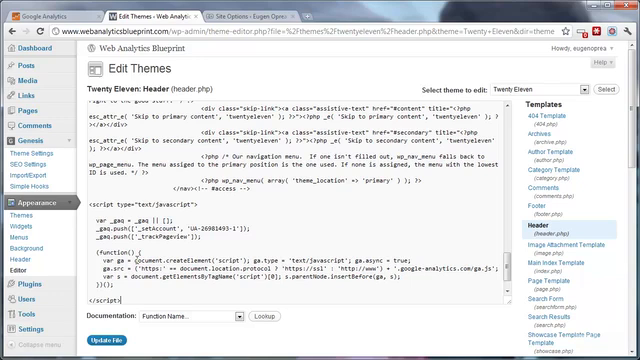
scroll(down, 3)
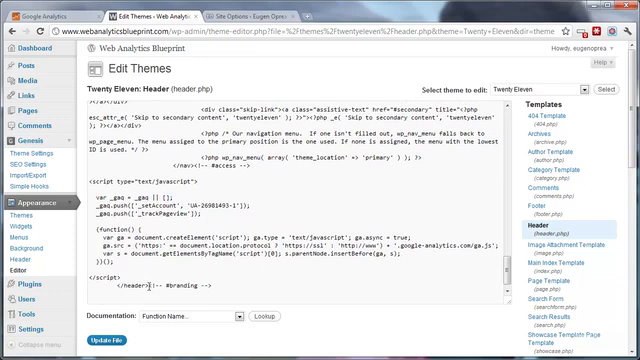
double_click(135, 284)
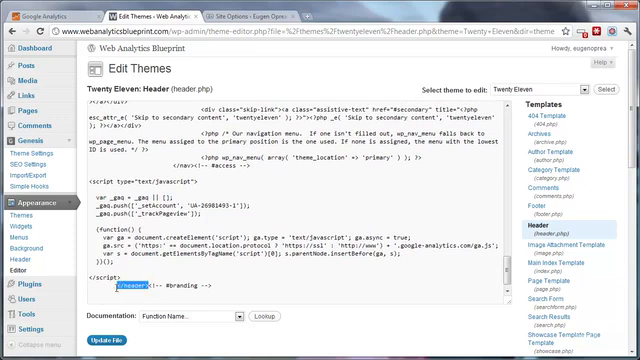